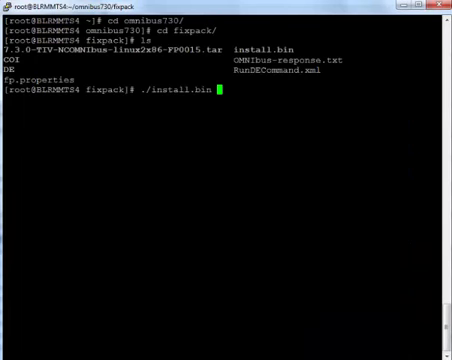
Run ./install.bin -i console and exit the installer once OMNIbus reports installed.
{"action": "type", "text": "-i c"}
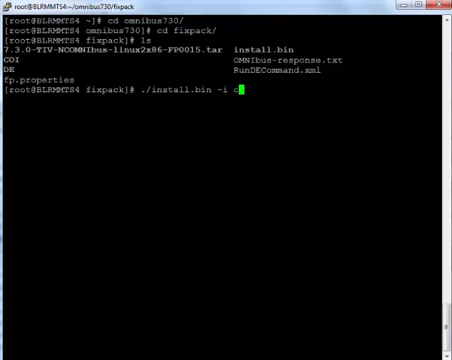
{"action": "type", "text": "onsol"}
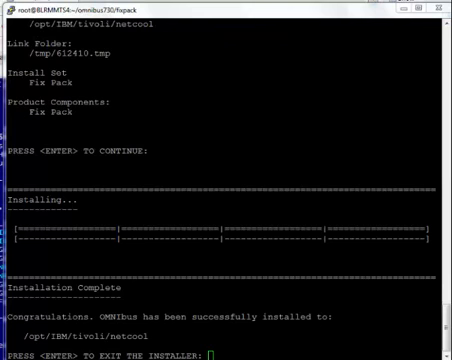
{"action": "key", "text": "enter"}
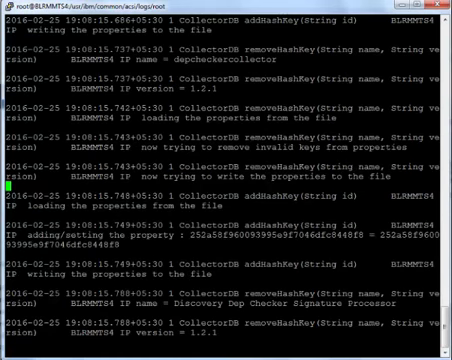
Review the repos listing showing the new collectordbbackup directory and the cp -r collectordb command.
{"action": "scroll", "scroll_direction": "down", "scroll_amount": 3}
{"action": "type", "text": "cp -r collectordb /usr/ibm/common/acsi/repos/collectordb"}
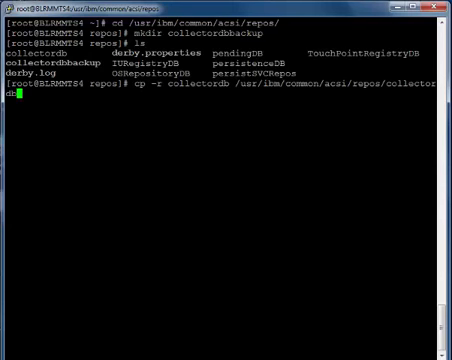
Execute the recursive copy of collectordb into the collectordbbackup directory.
{"action": "key", "text": "Return"}
{"action": "type", "text": "./i"}
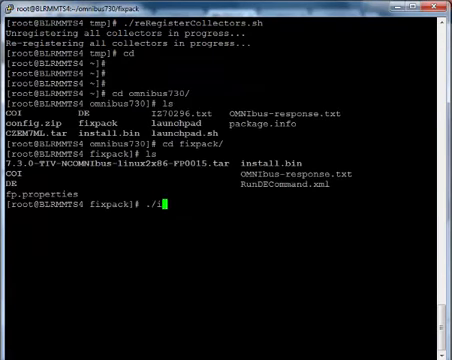
Rerun ./install.bin -i console to reinstall the fix pack until OMNIbus reports installed successfully.
{"action": "type", "text": "nstall.bin -i"}
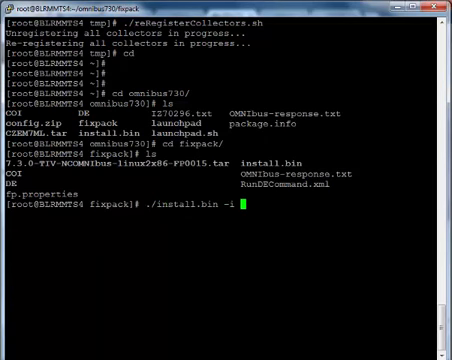
{"action": "type", "text": "console"}
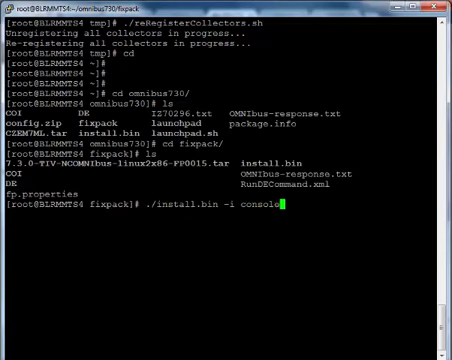
{"action": "key", "text": "Return"}
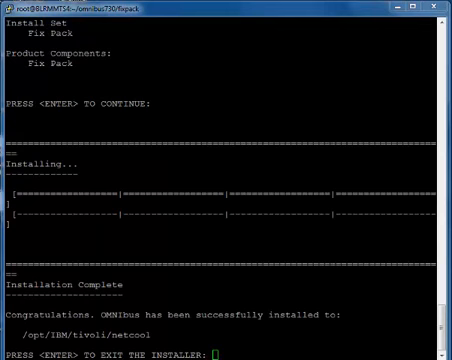